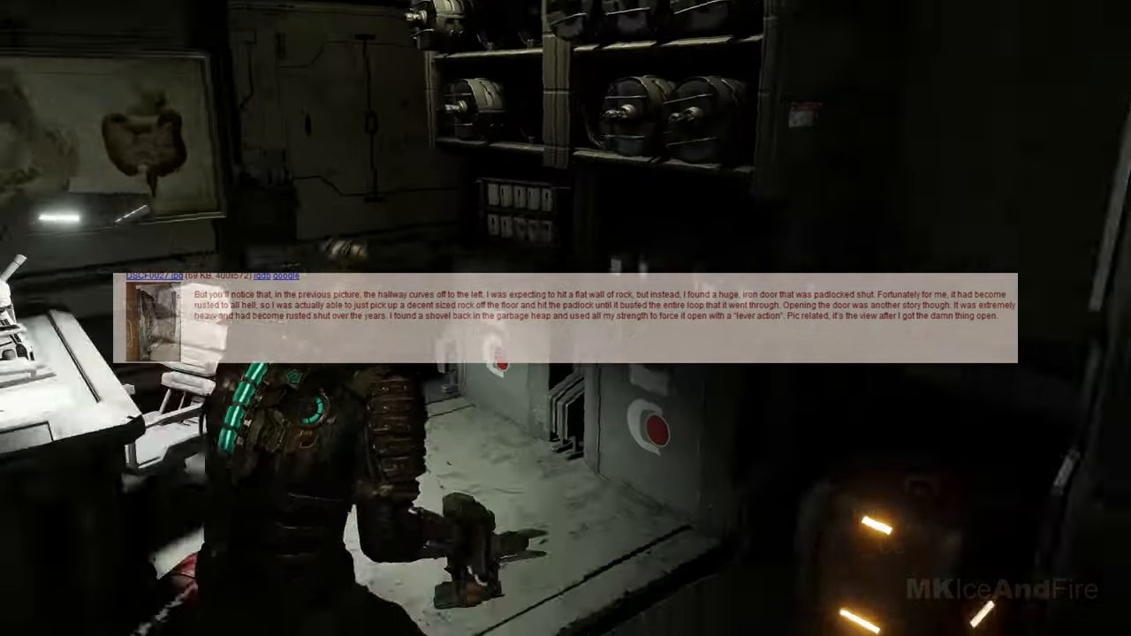
left_click(145, 314)
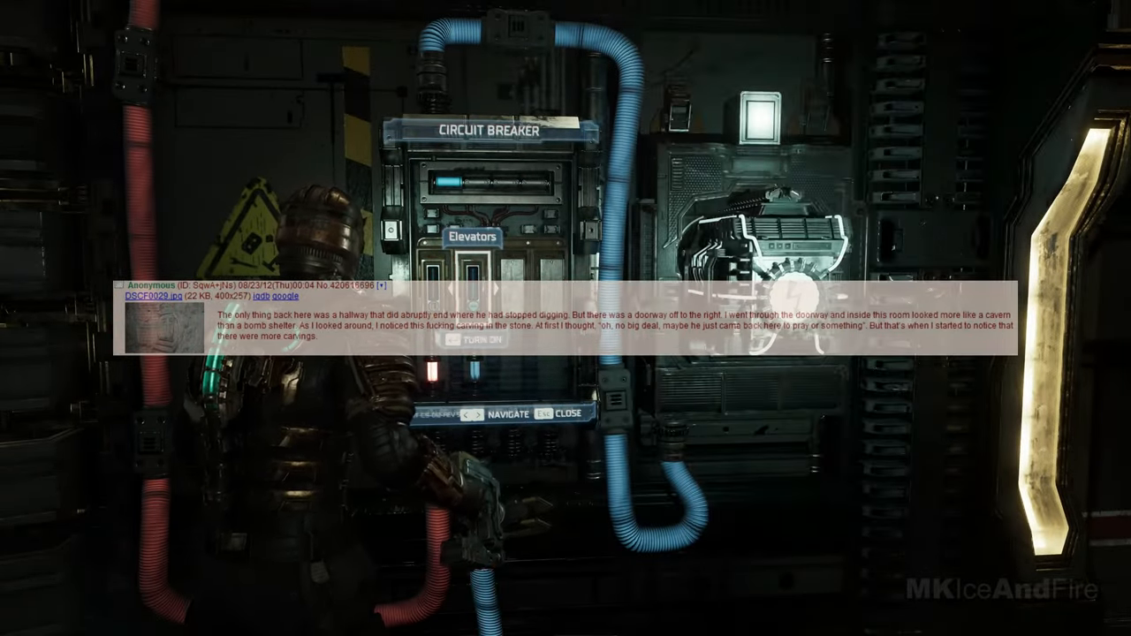
left_click(475, 342)
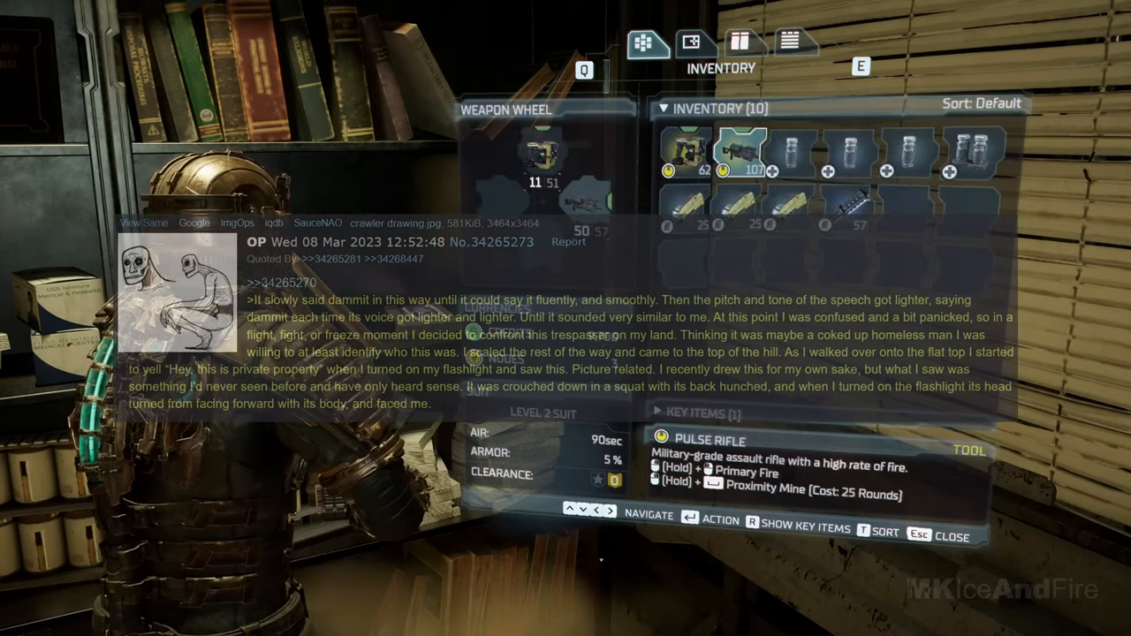
left_click(747, 42)
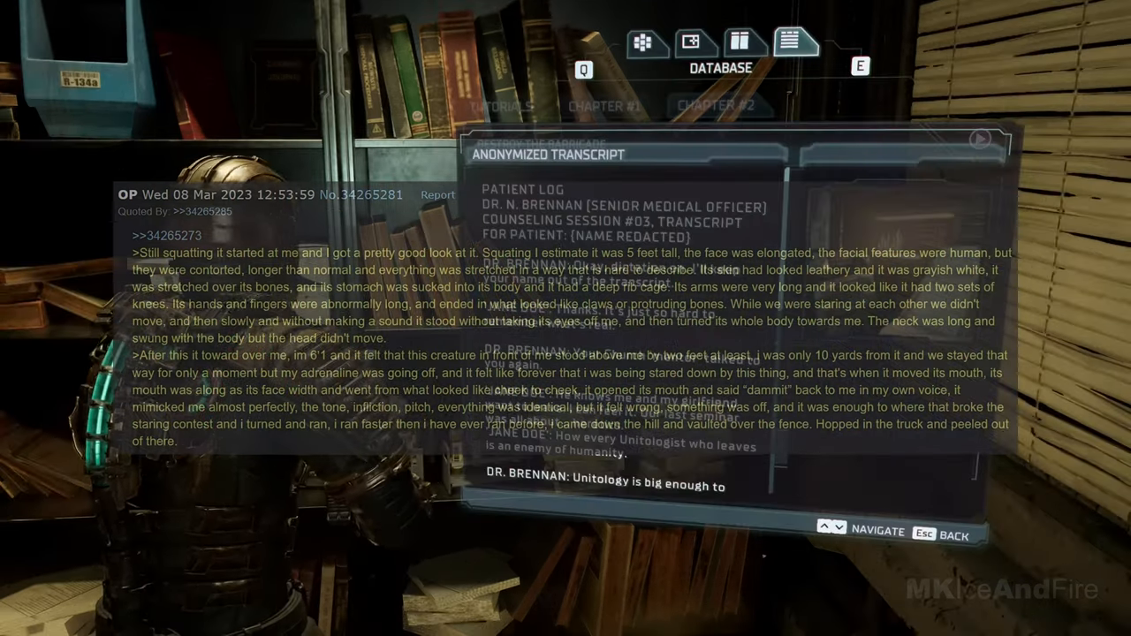
scroll("down", 3)
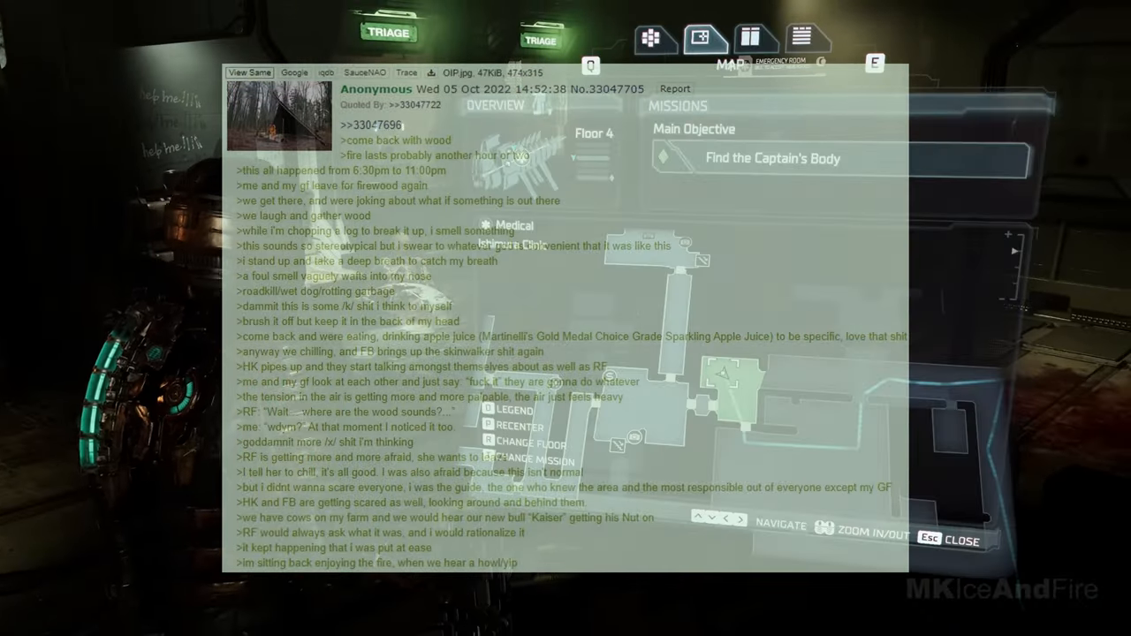
left_click(753, 40)
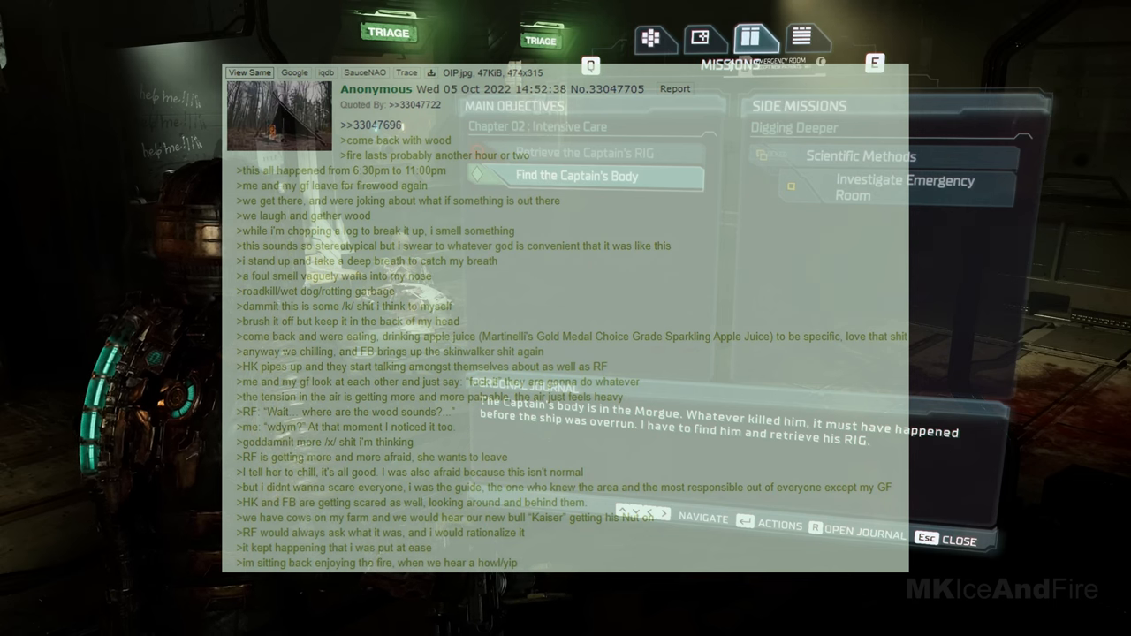
left_click(576, 175)
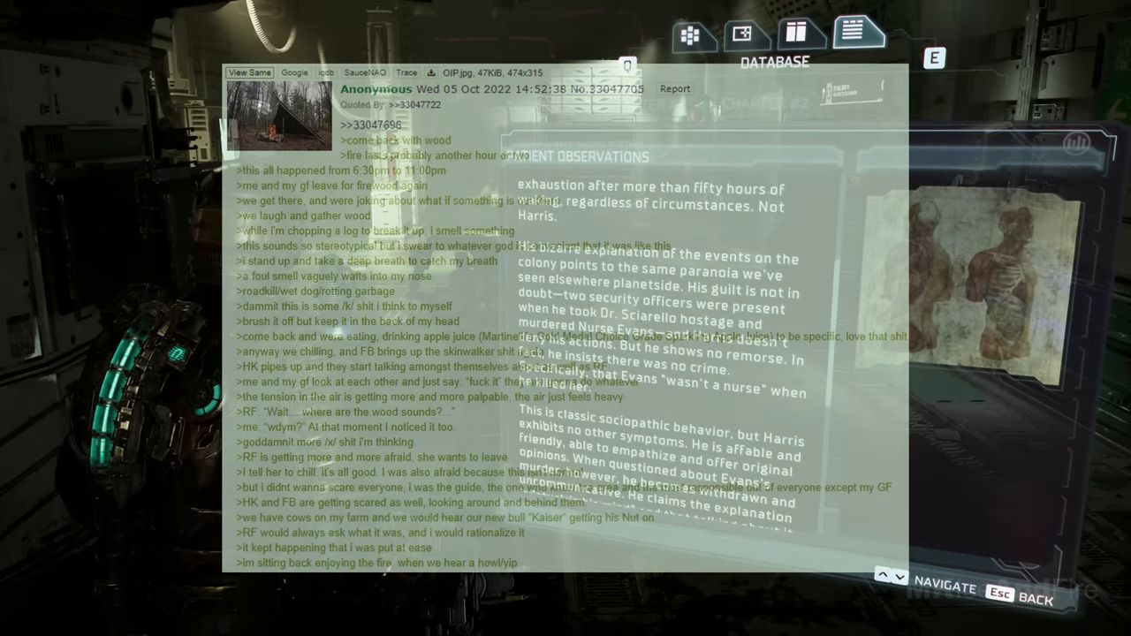
scroll("down", 3)
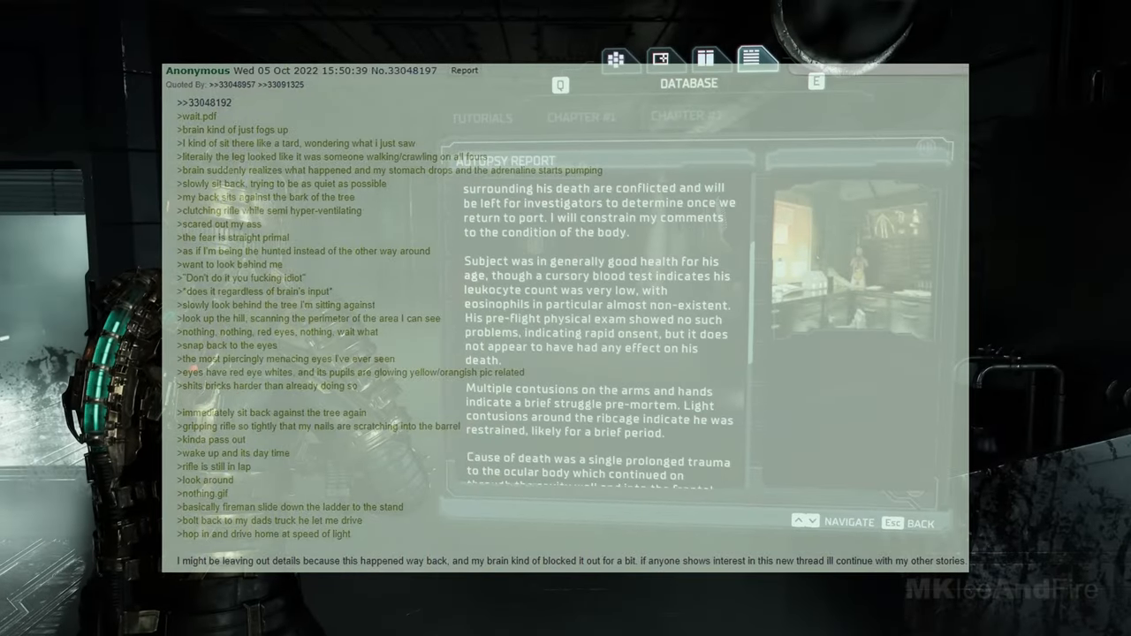
scroll("down", 3)
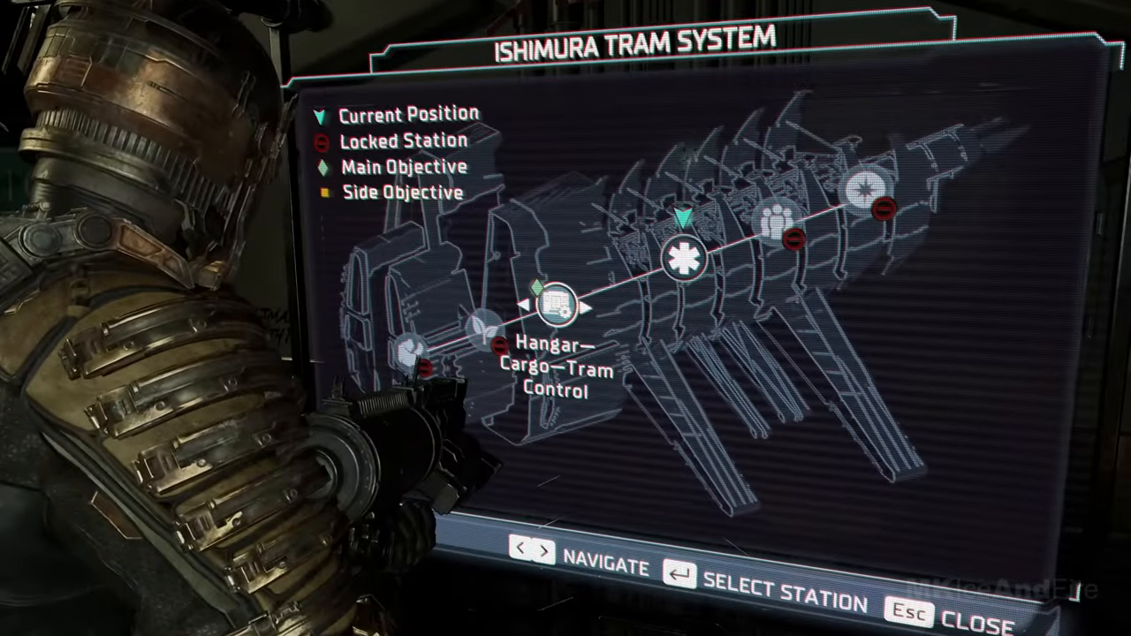
key("enter")
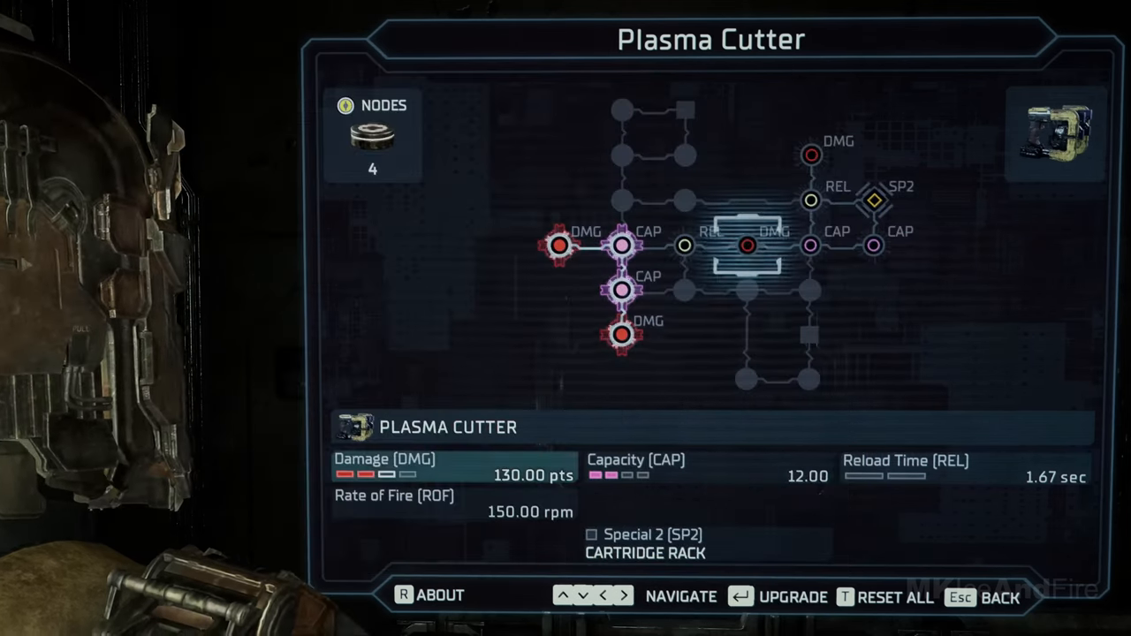
left_click(684, 245)
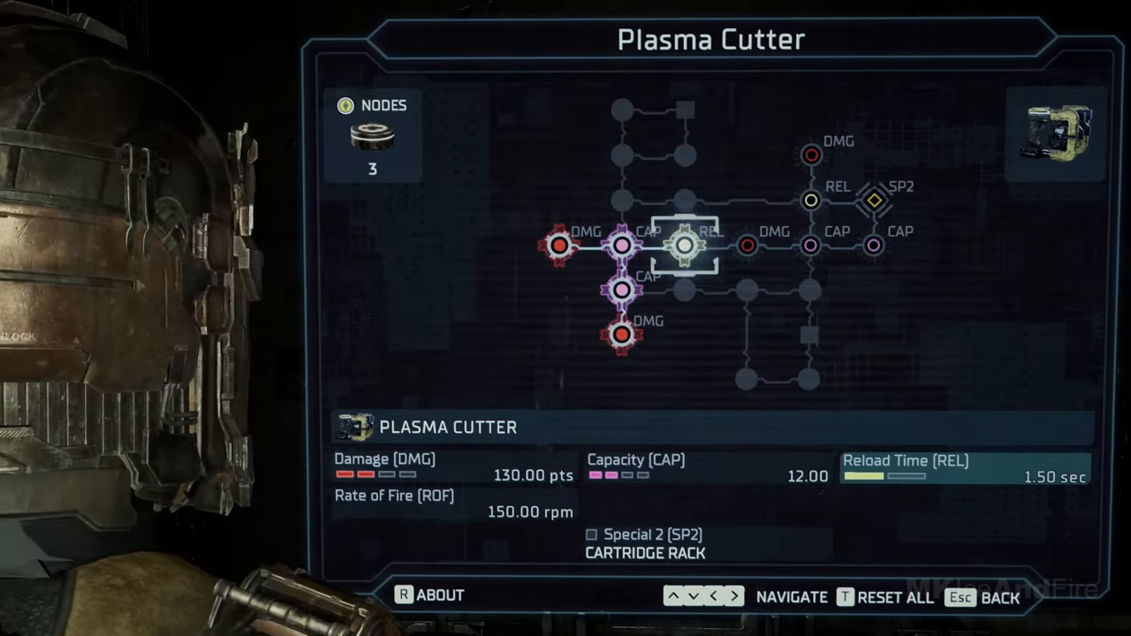
left_click(748, 246)
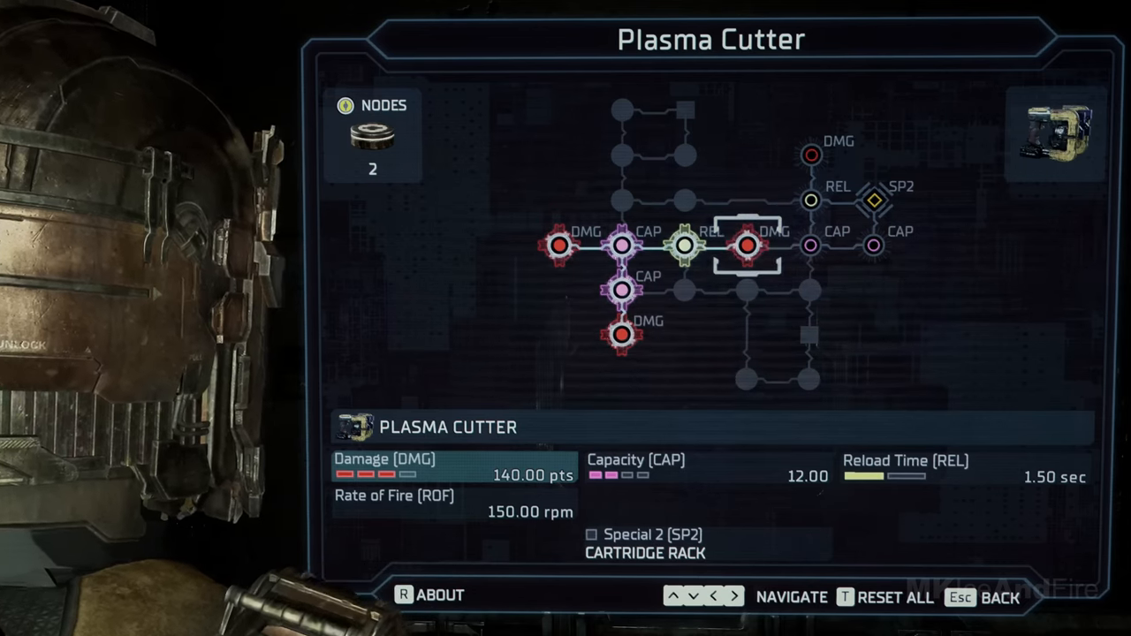